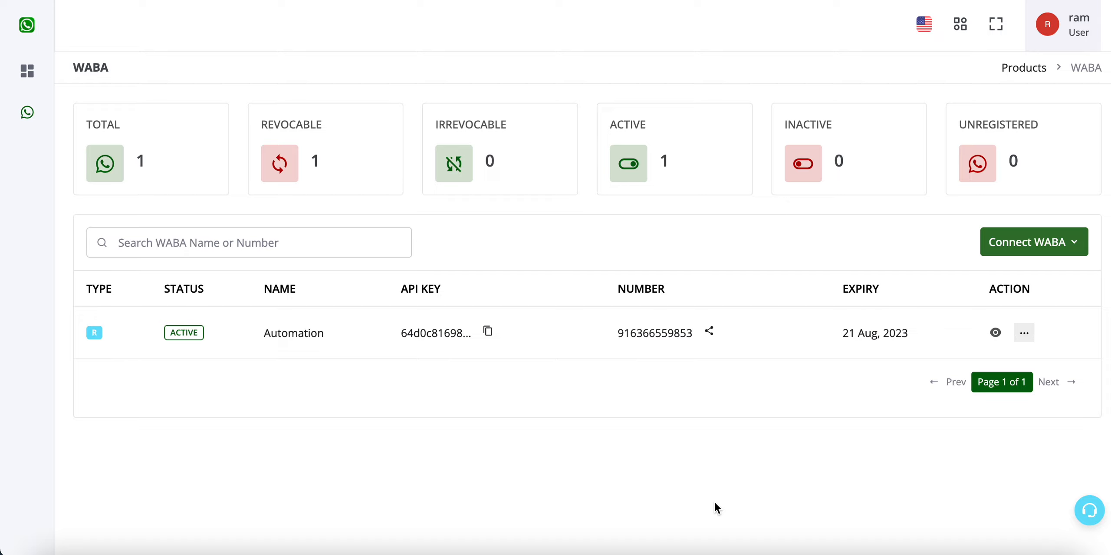
pyautogui.moveTo(928, 383)
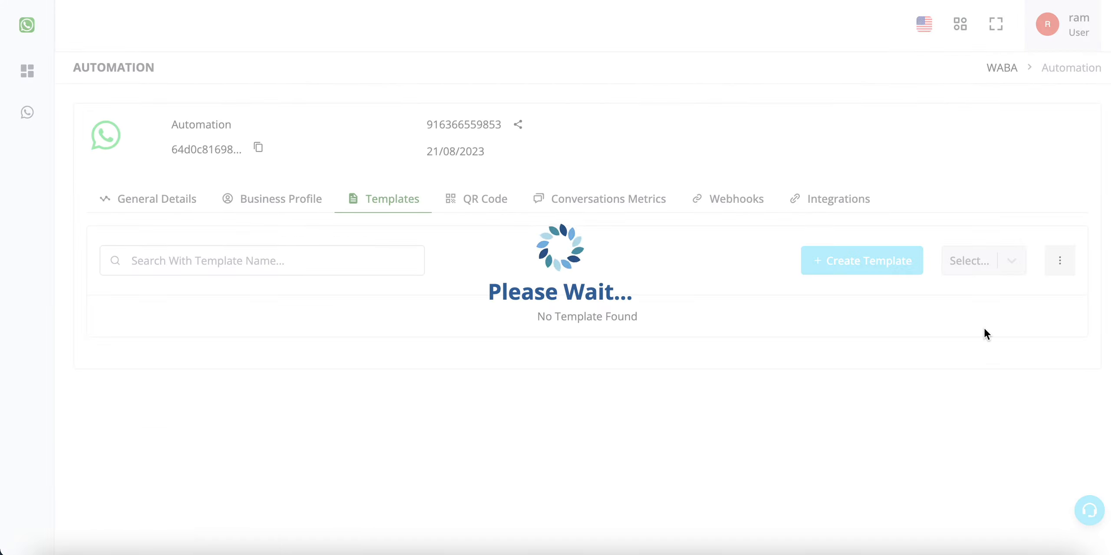
# Step: Go to the Automation number's QR Code section, currently listing no QR codes
pyautogui.click(485, 199)
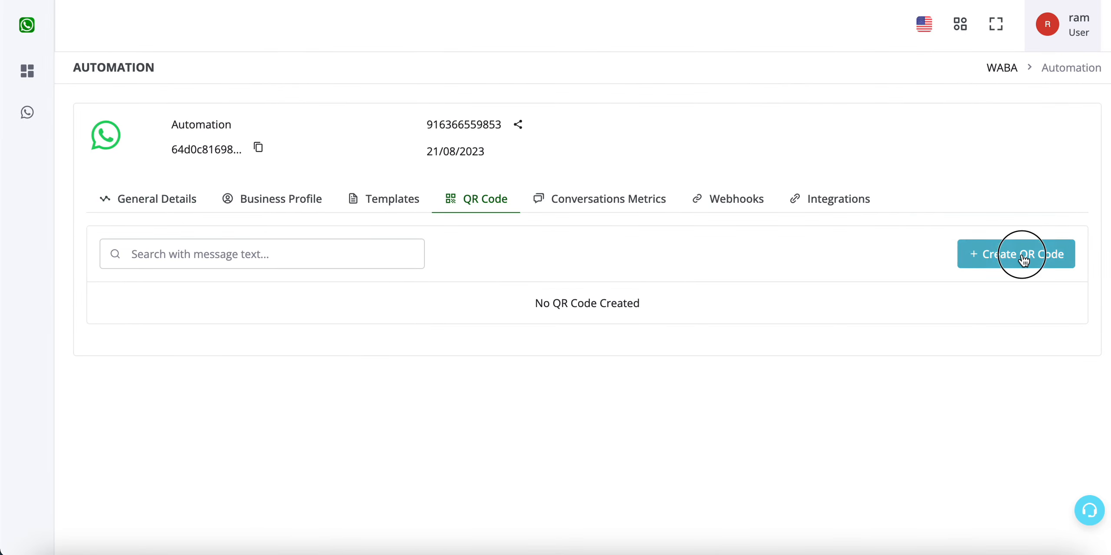
# Step: Start a new QR code with the message 'Hi, I want to know about Bots'
pyautogui.click(1015, 254)
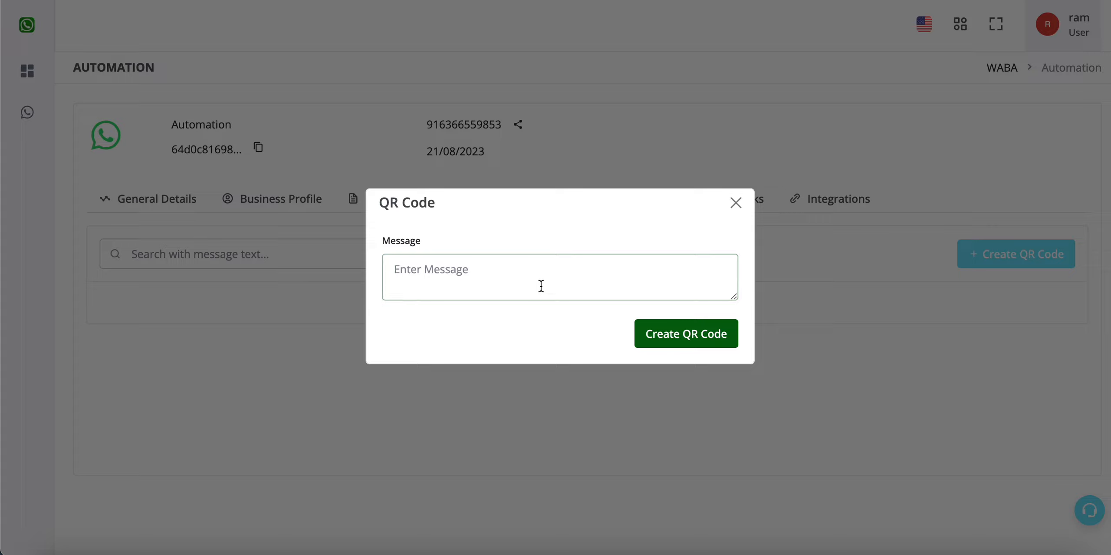
pyautogui.write('Hi,')
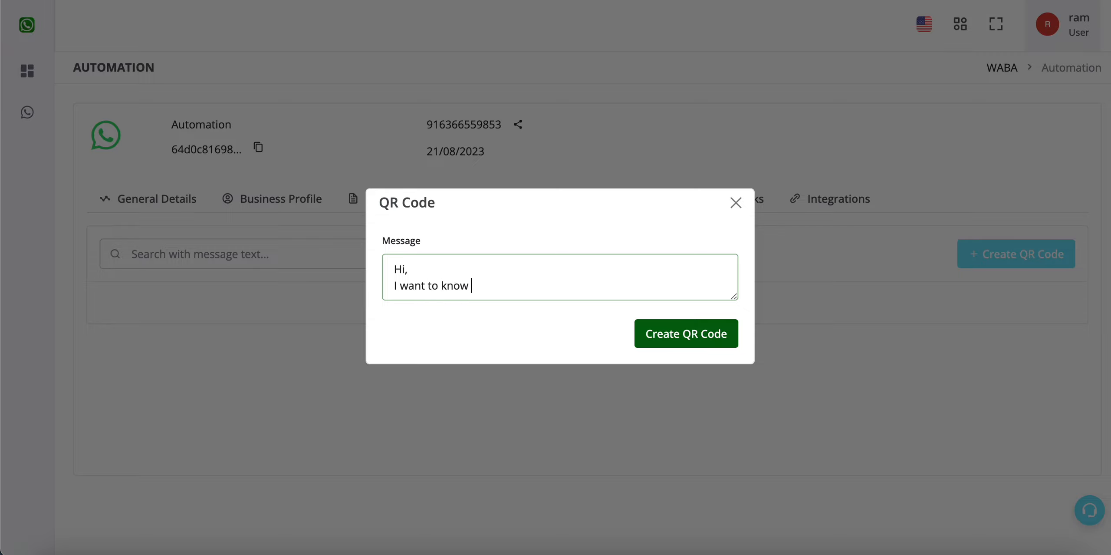
pyautogui.write('about')
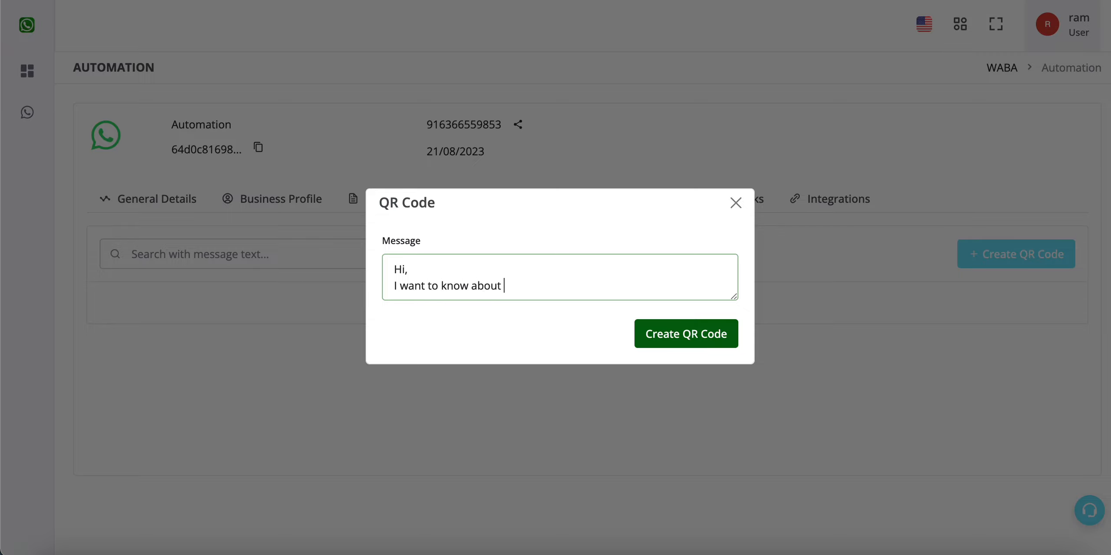
pyautogui.write('Bots')
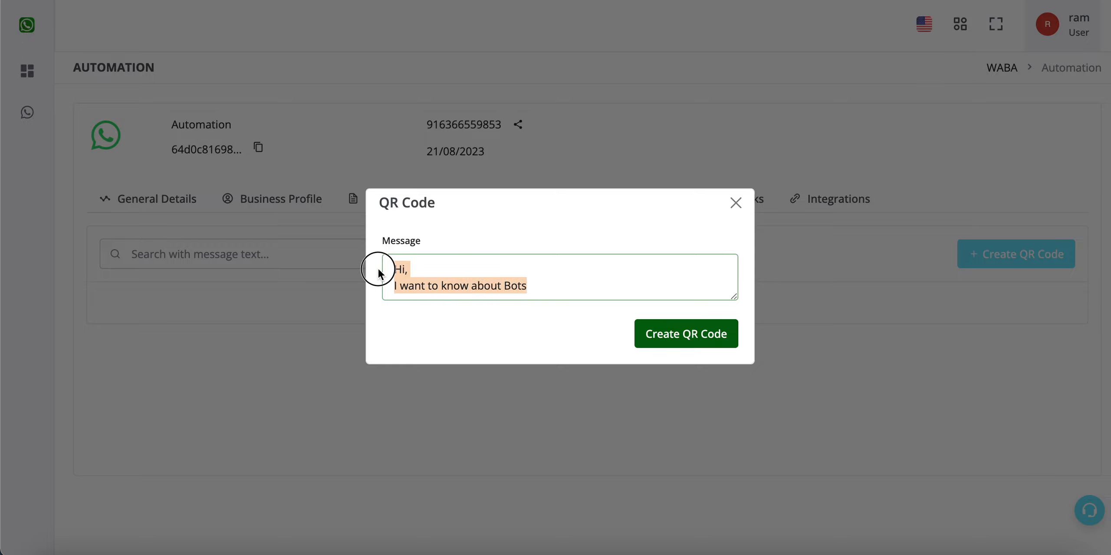
pyautogui.moveTo(565, 252)
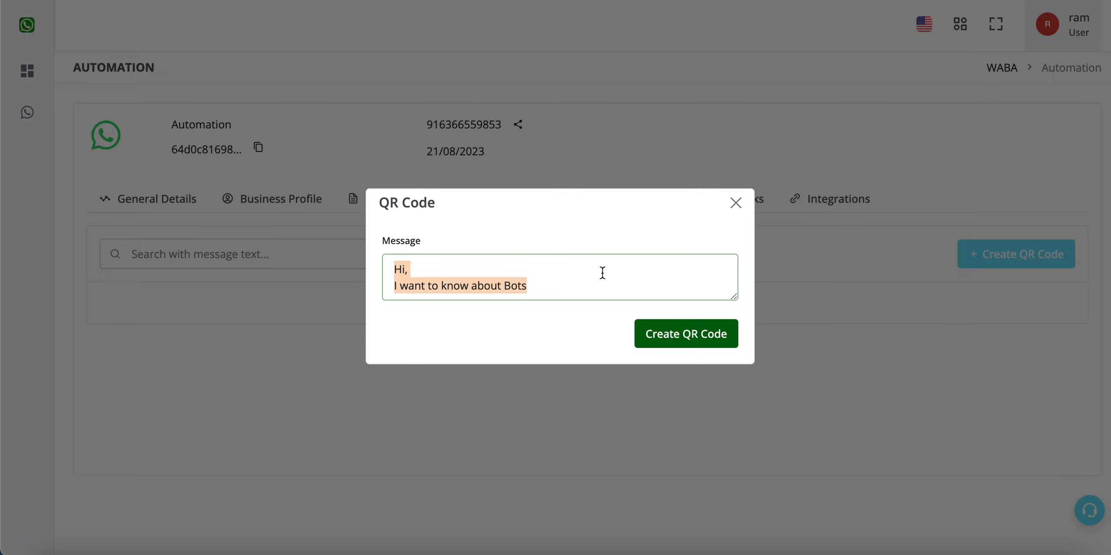
pyautogui.moveTo(634, 301)
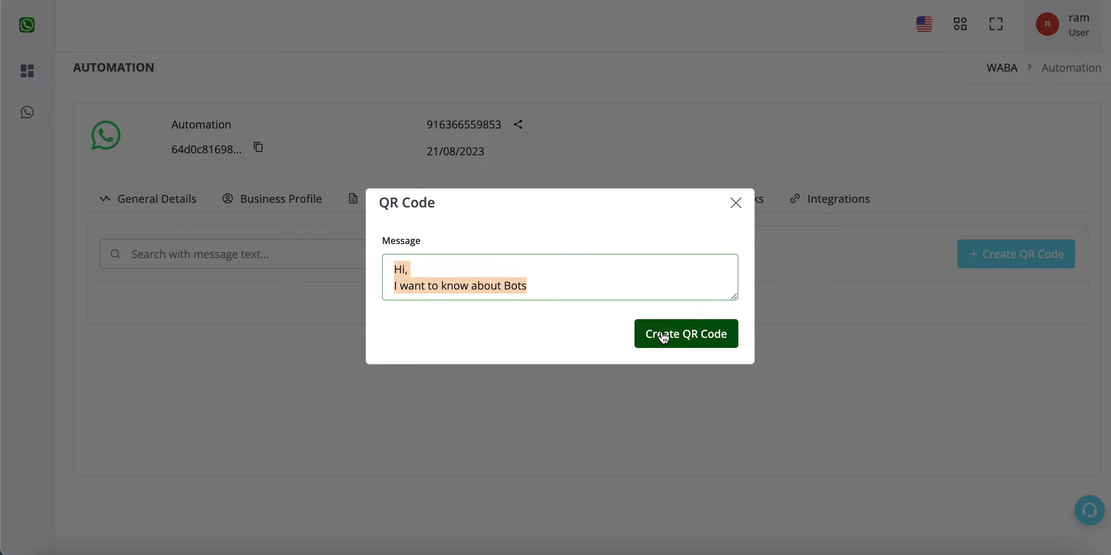
# Step: Generate the QR code and preview its image from the list's Action column
pyautogui.click(685, 333)
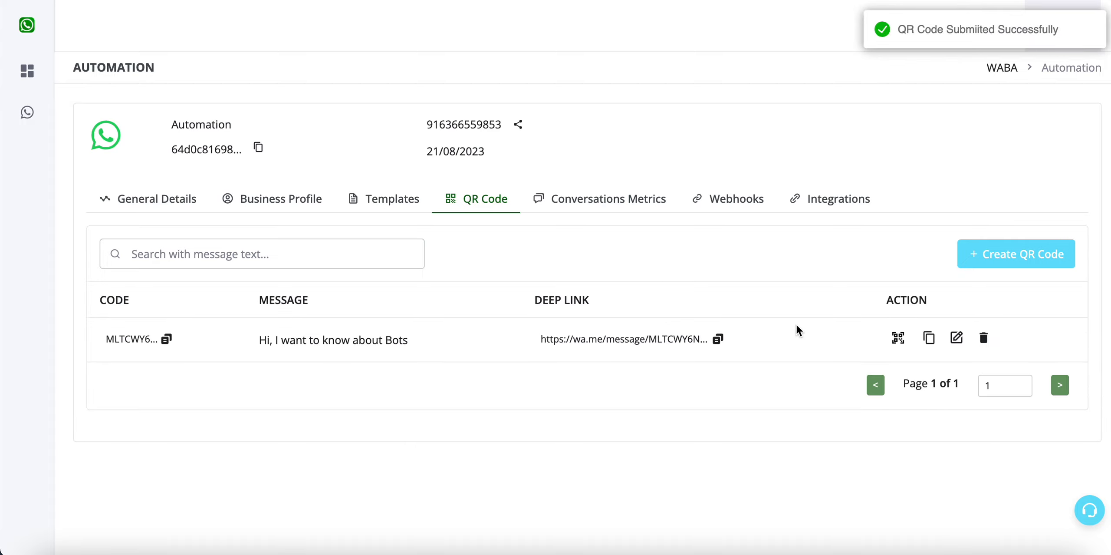
pyautogui.click(898, 337)
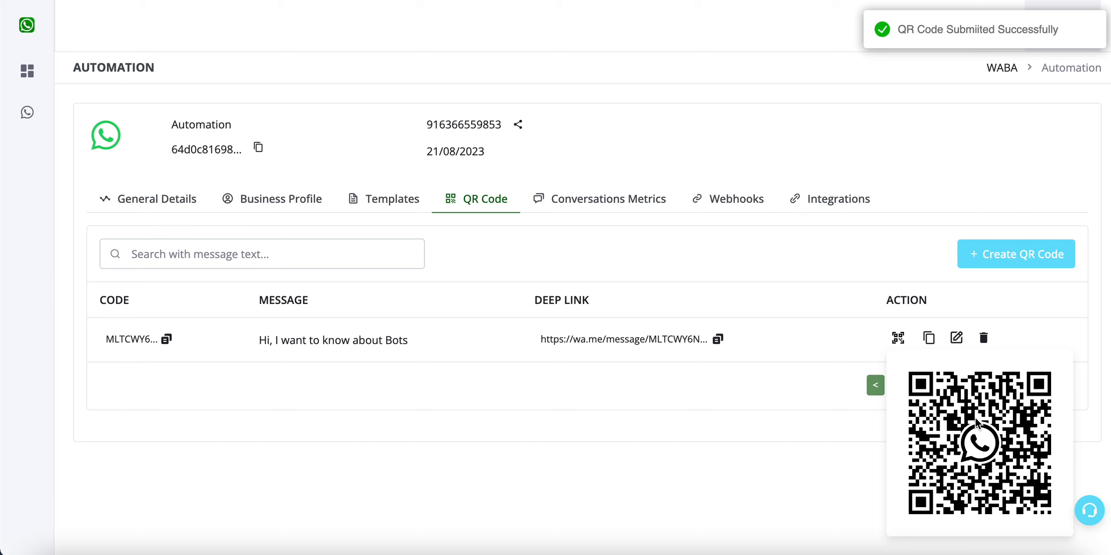
pyautogui.rightClick(978, 439)
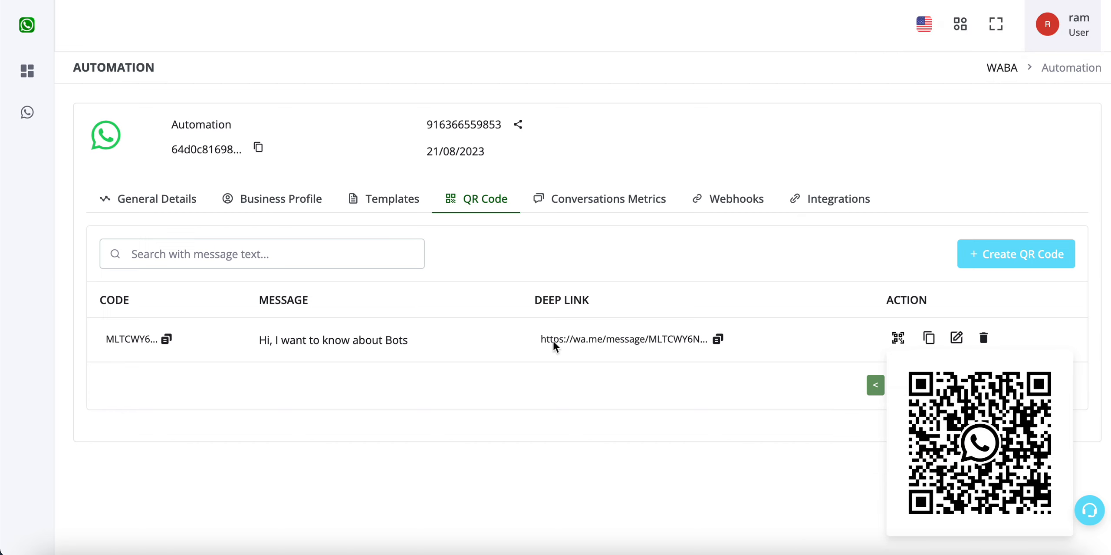
pyautogui.click(717, 338)
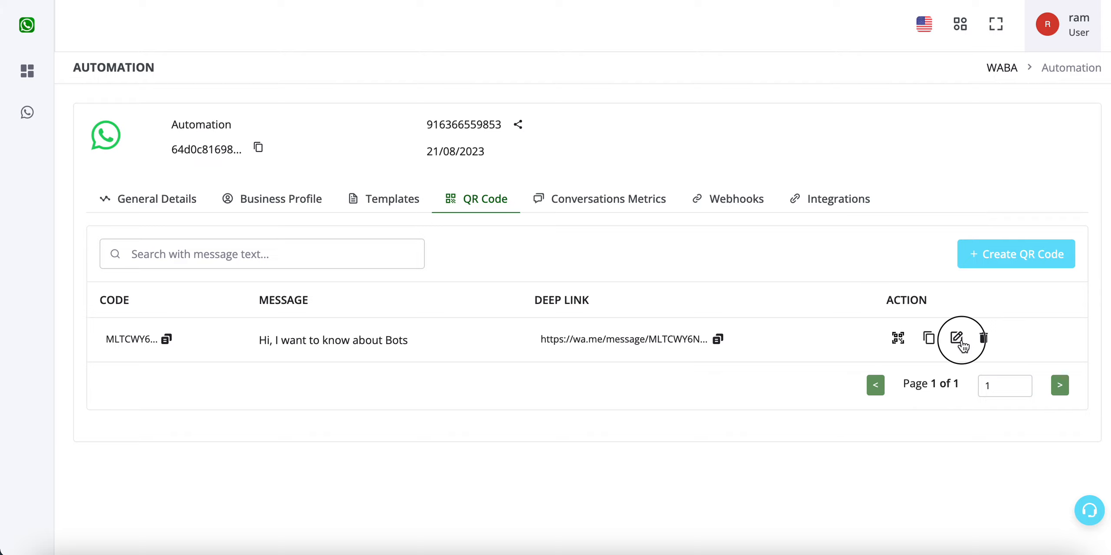
# Step: Review the QR code's edit form unchanged, then display its QR image again
pyautogui.click(955, 338)
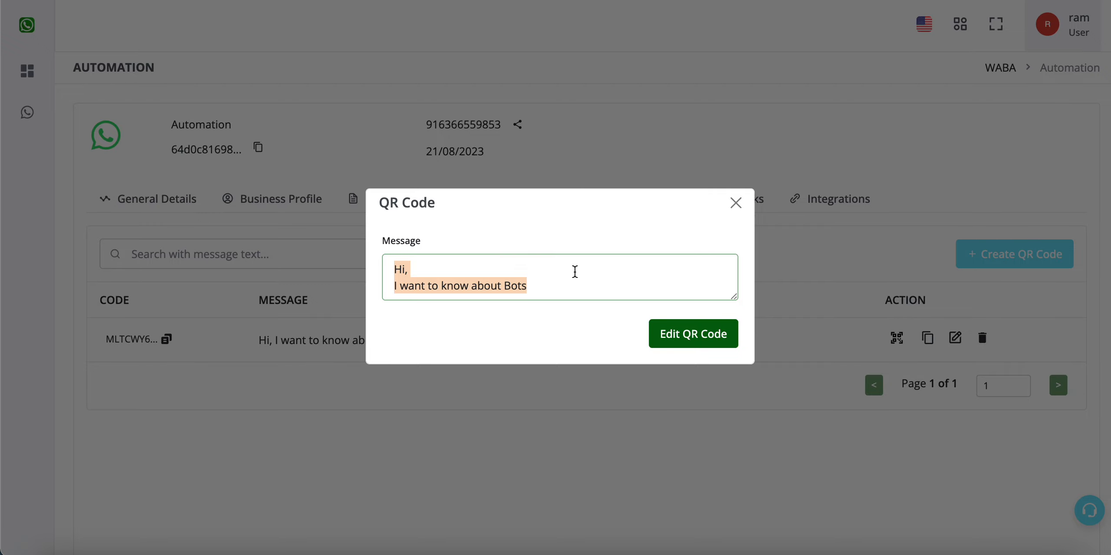
pyautogui.click(735, 203)
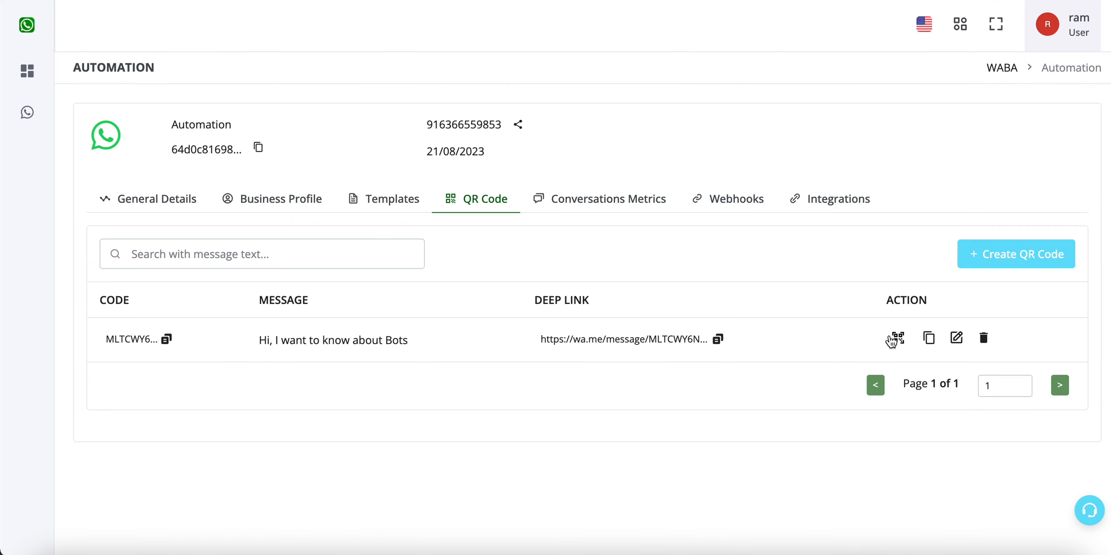
pyautogui.click(897, 337)
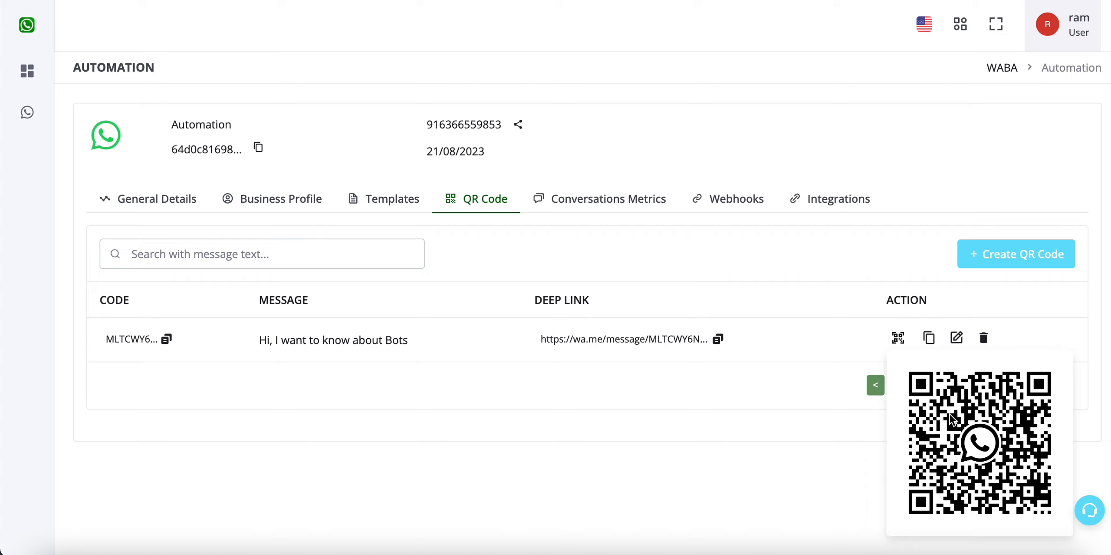